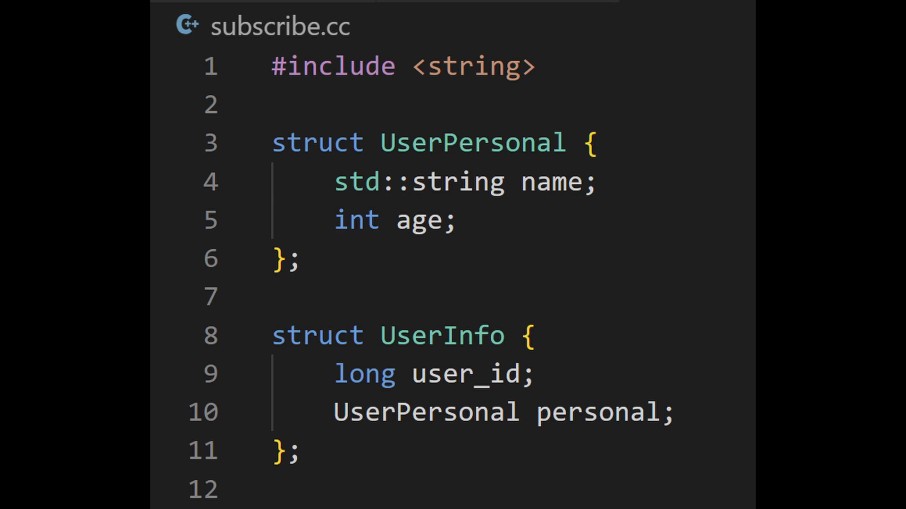
type("user.")
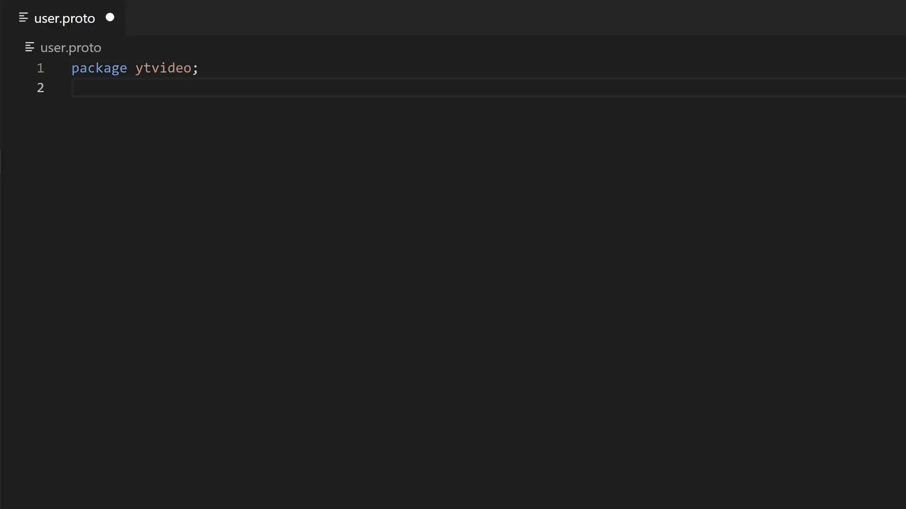
type("syntax = \"proto3\";")
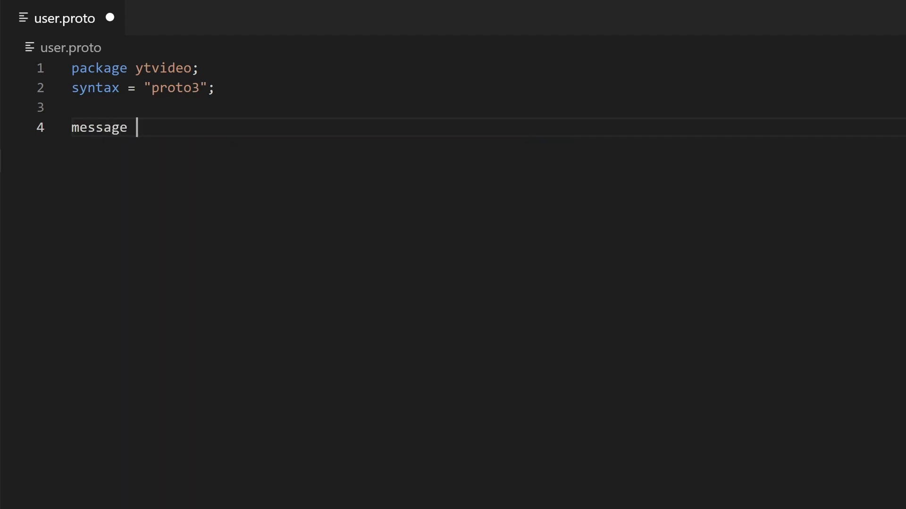
type("UserPersonalData {")
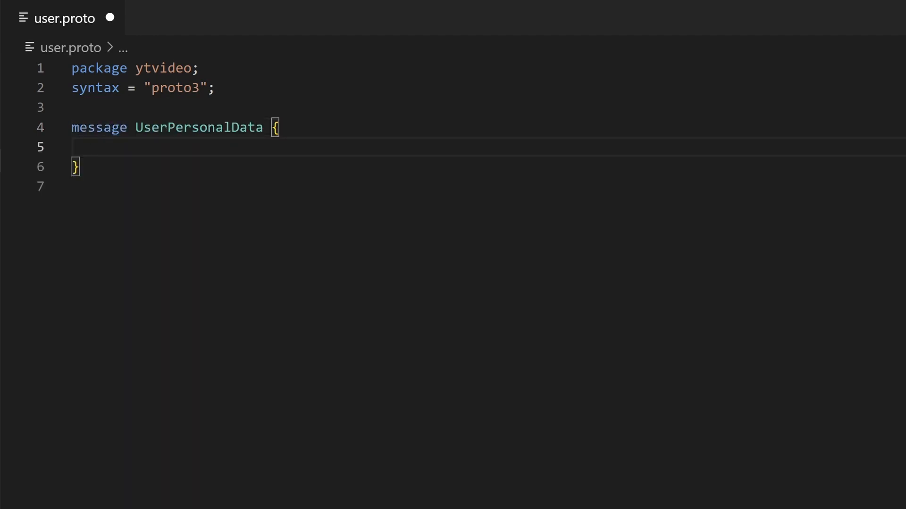
type("optional string name = 1;")
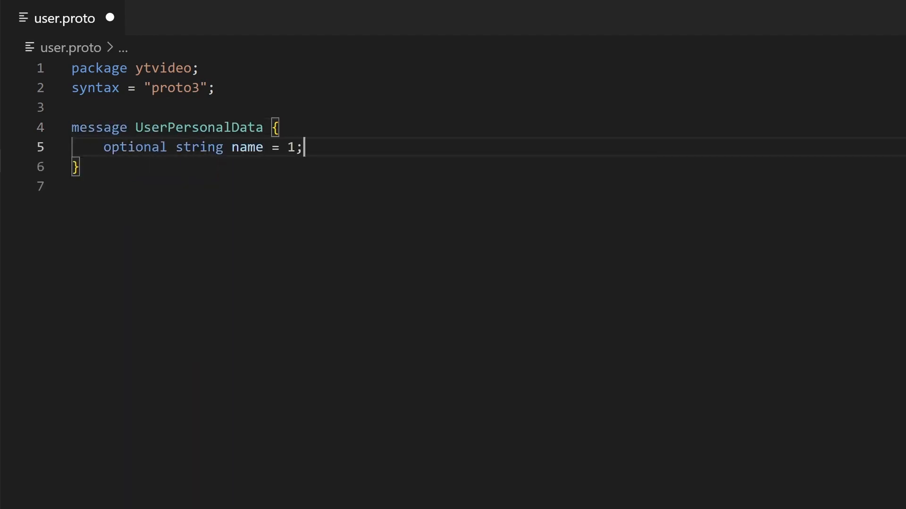
type("optional int32 age")
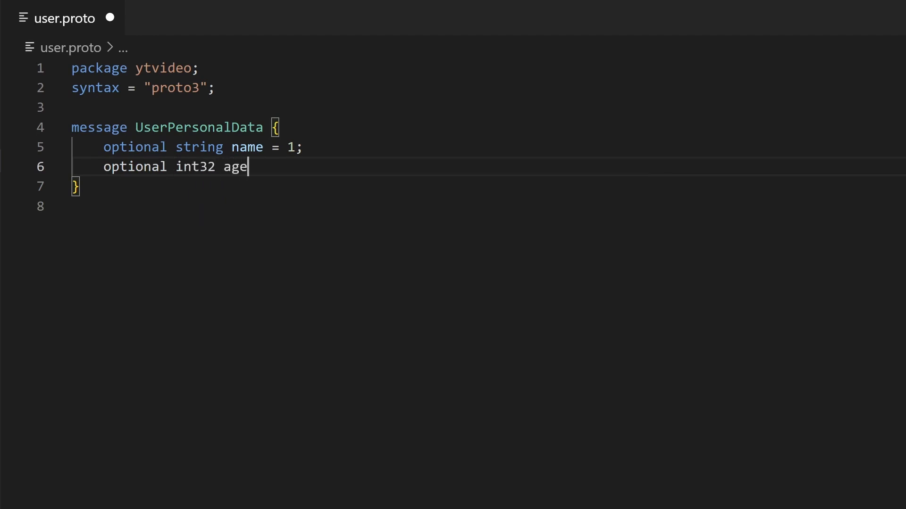